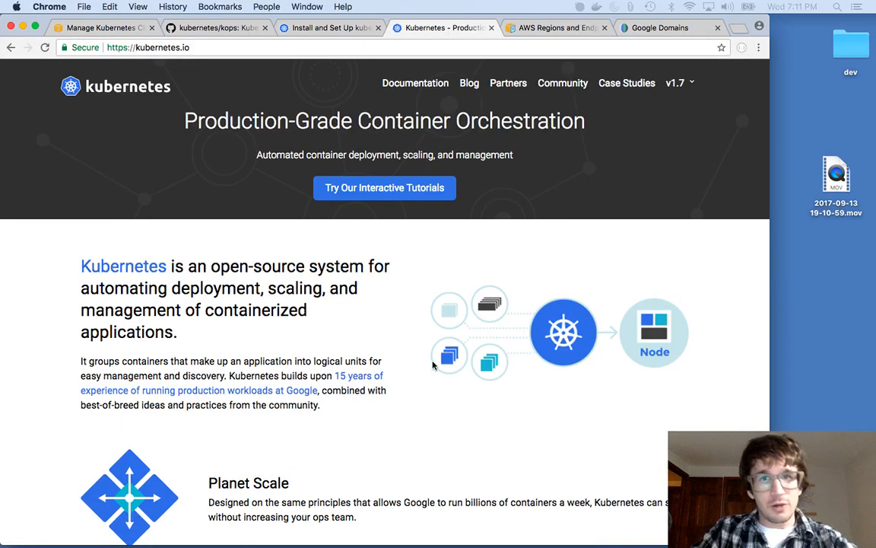
mouse_move(578, 381)
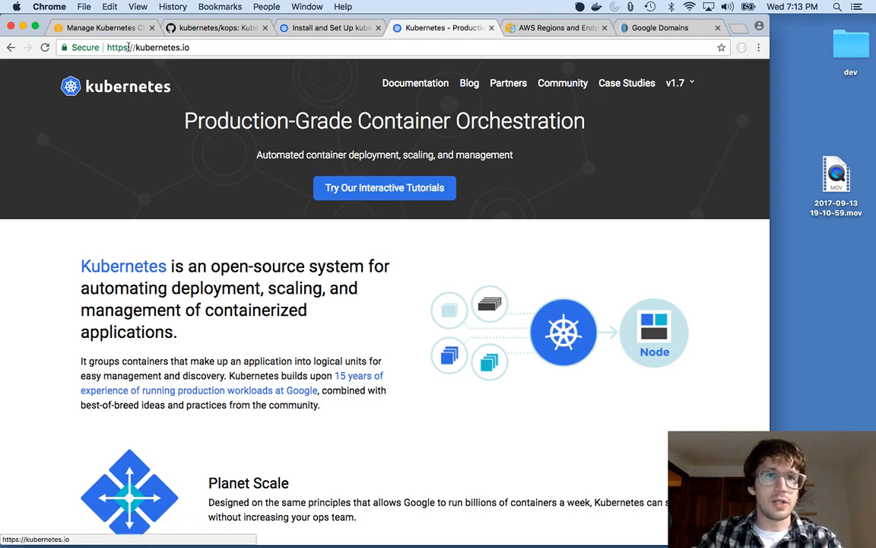
Step: Leave the Kubernetes homepage for a new blank browser tab
left_click(99, 27)
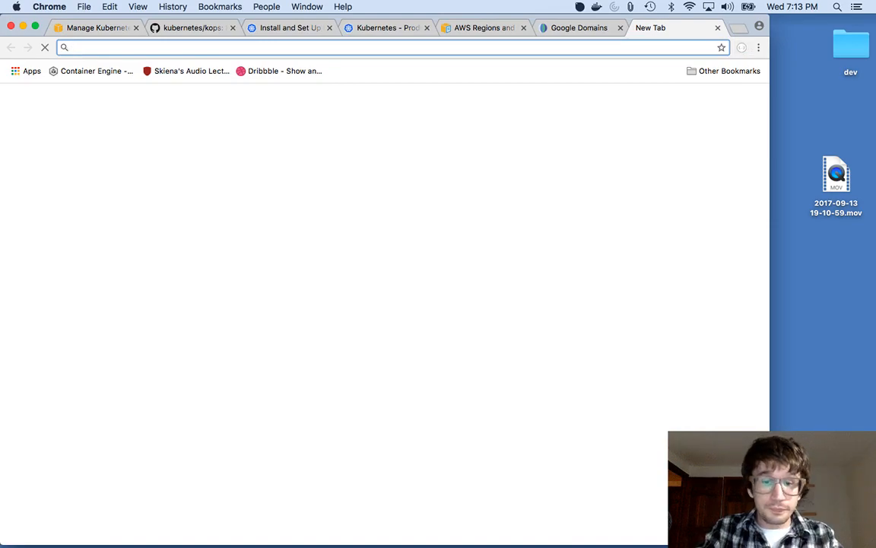
Step: Visit the brightside domain in the new tab and reload the unreachable-site error page
type("brightside.com")
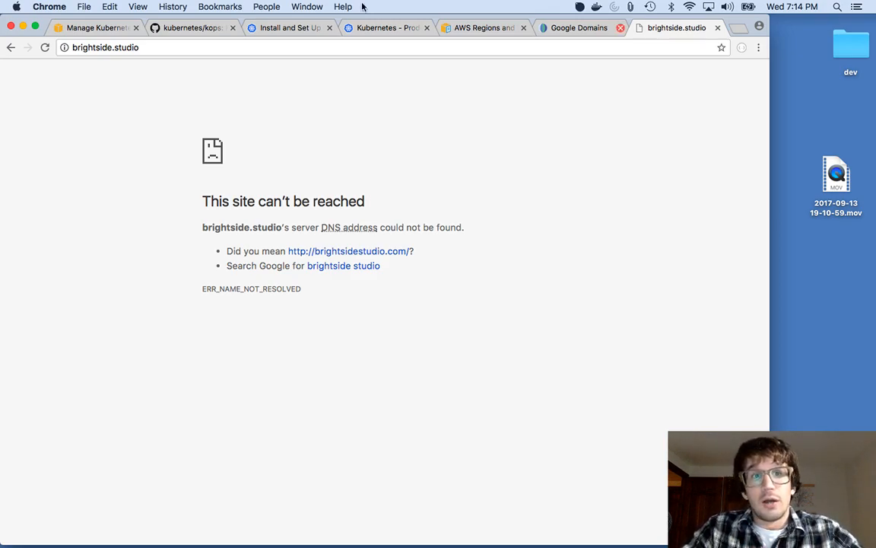
left_click(105, 47)
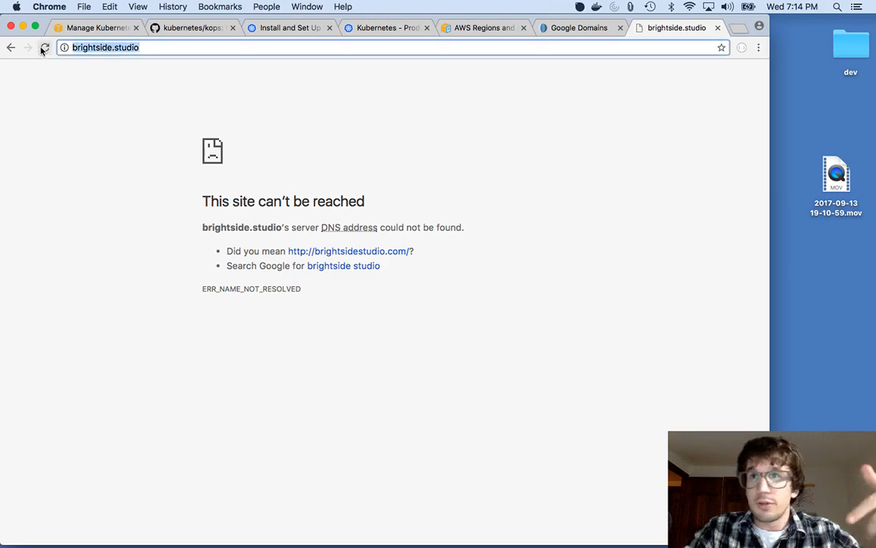
mouse_move(44, 47)
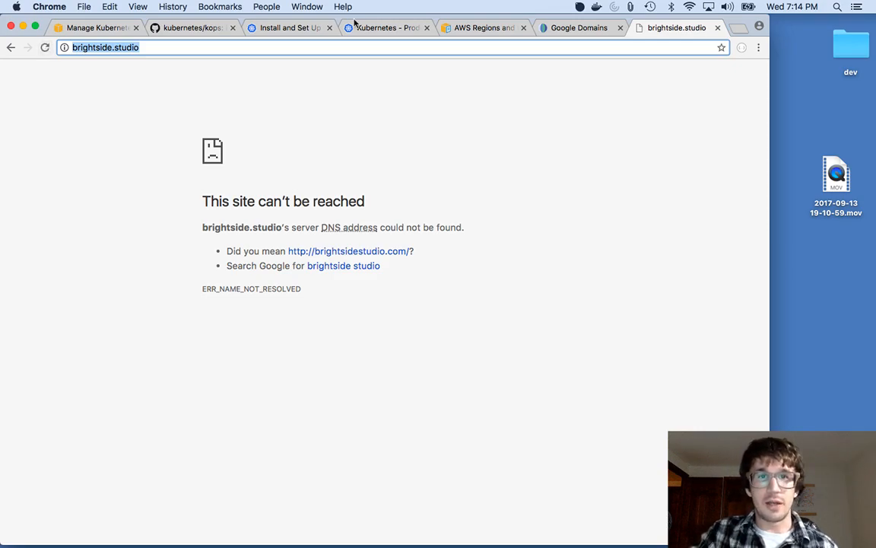
Step: Return to the Kubernetes homepage tab
left_click(384, 28)
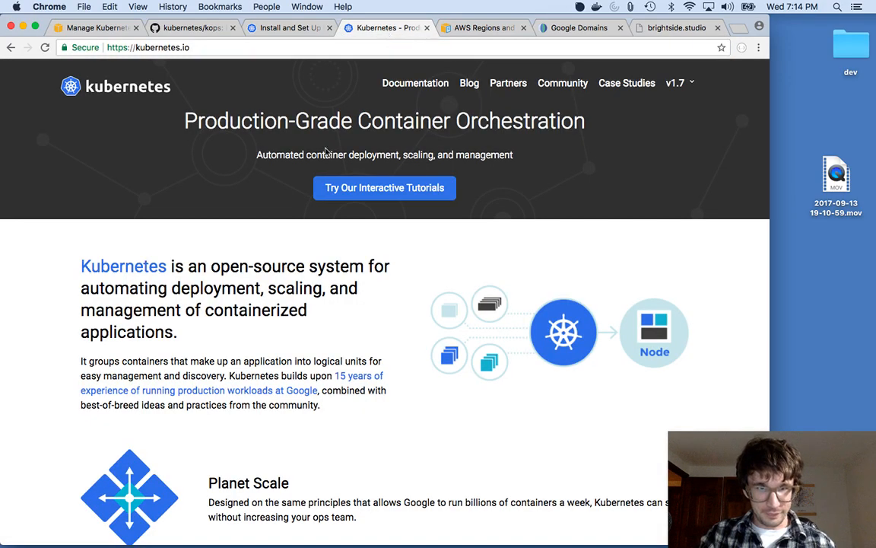
mouse_move(325, 392)
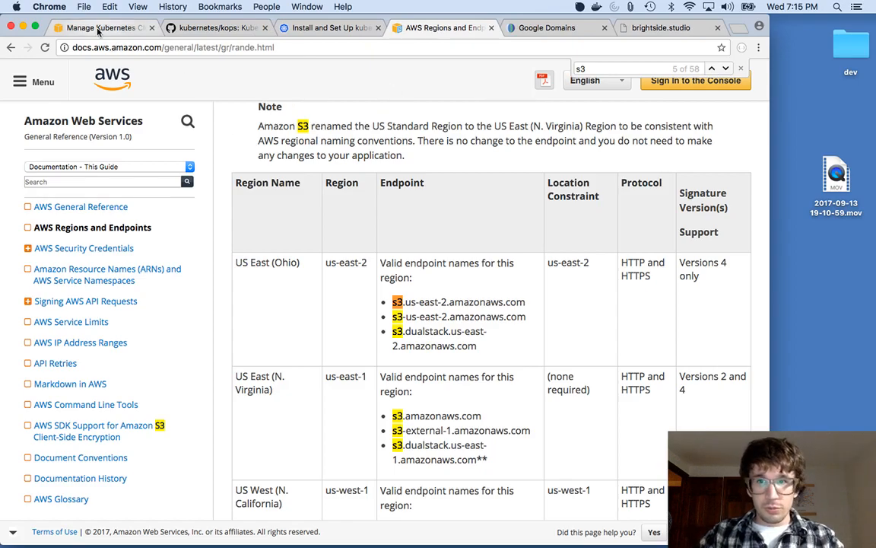
Step: Show the 'Manage Kubernetes Clusters on AWS Using Kops' post and select its URL
left_click(102, 29)
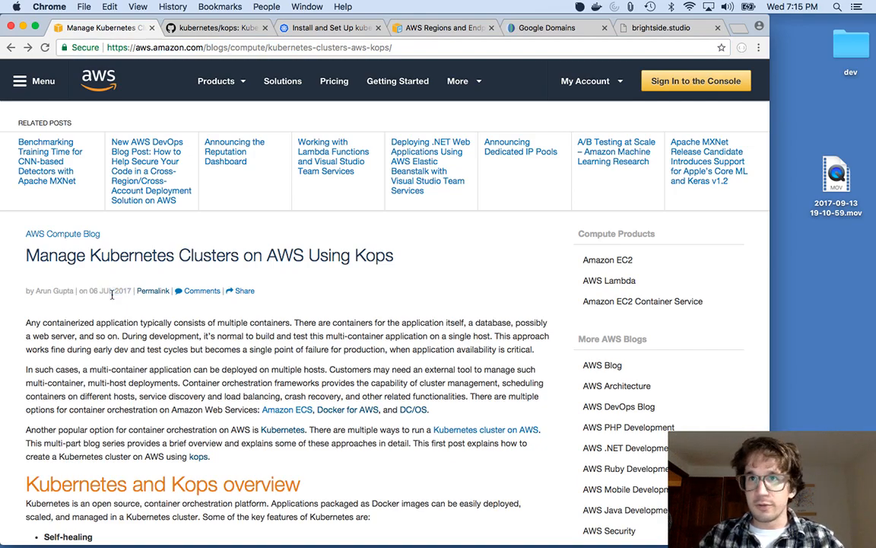
mouse_move(343, 439)
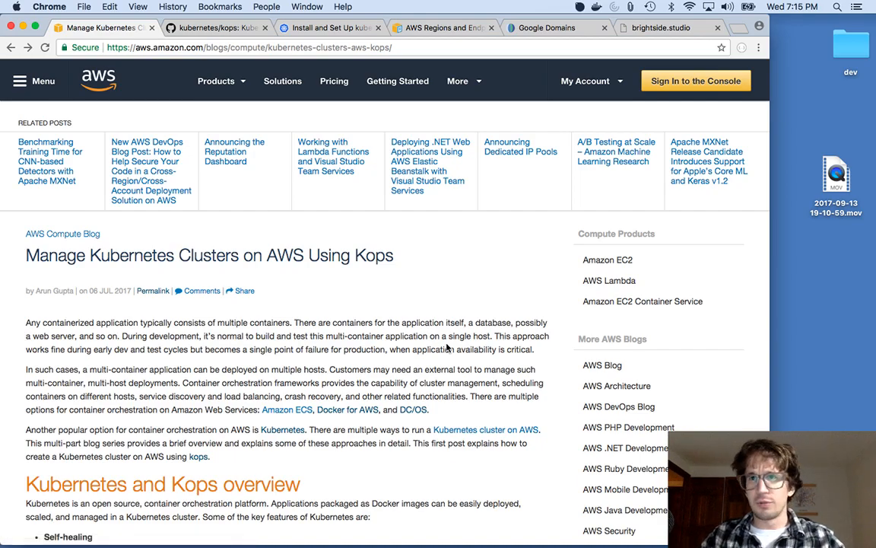
mouse_move(403, 489)
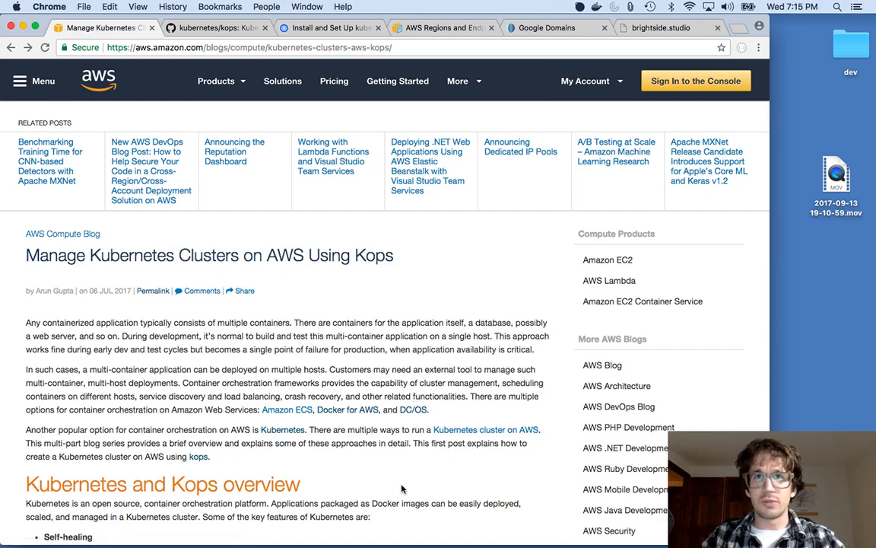
scroll("down", 3)
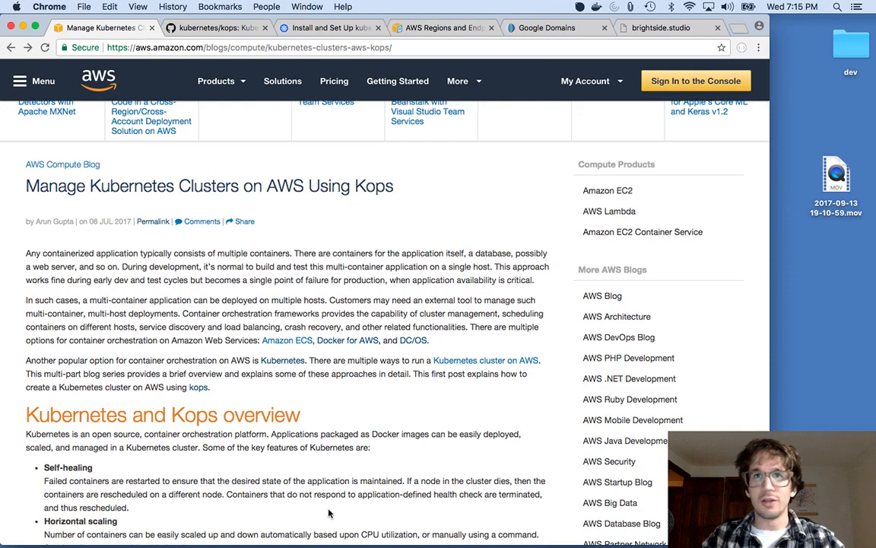
mouse_move(328, 393)
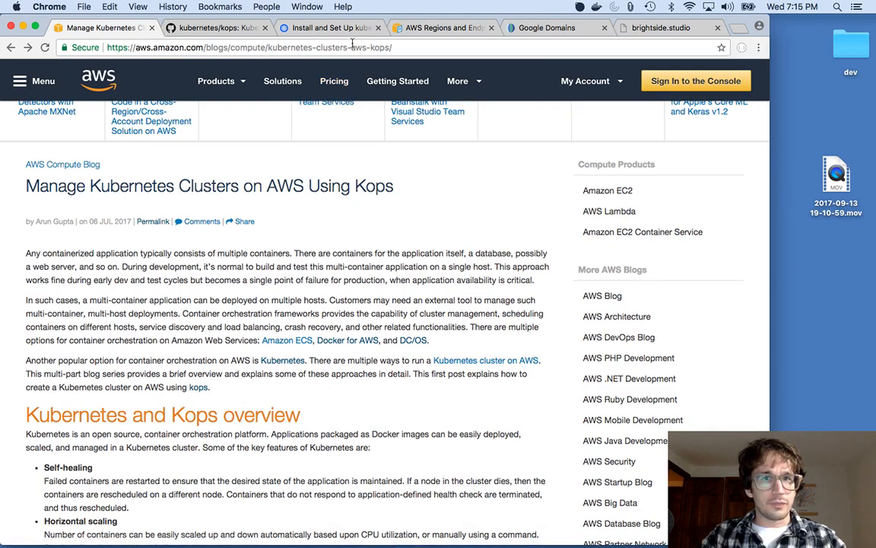
left_click(350, 47)
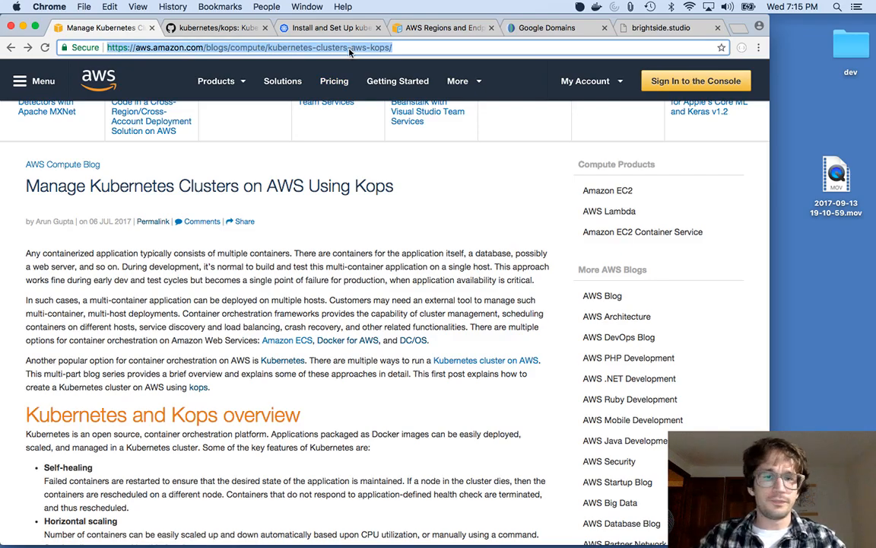
Step: Scroll to Download Kops and Kubectl and bring up the kops installing link's context menu
scroll("down", 3)
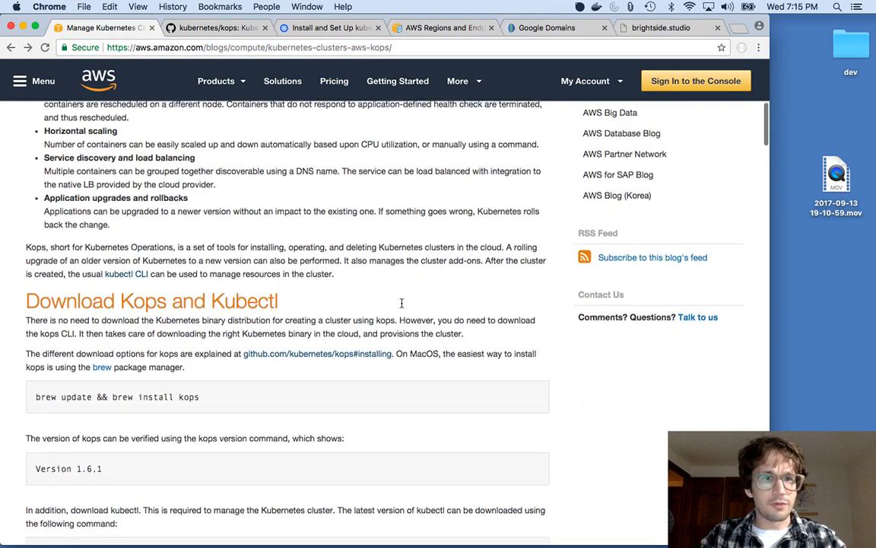
scroll("down", 3)
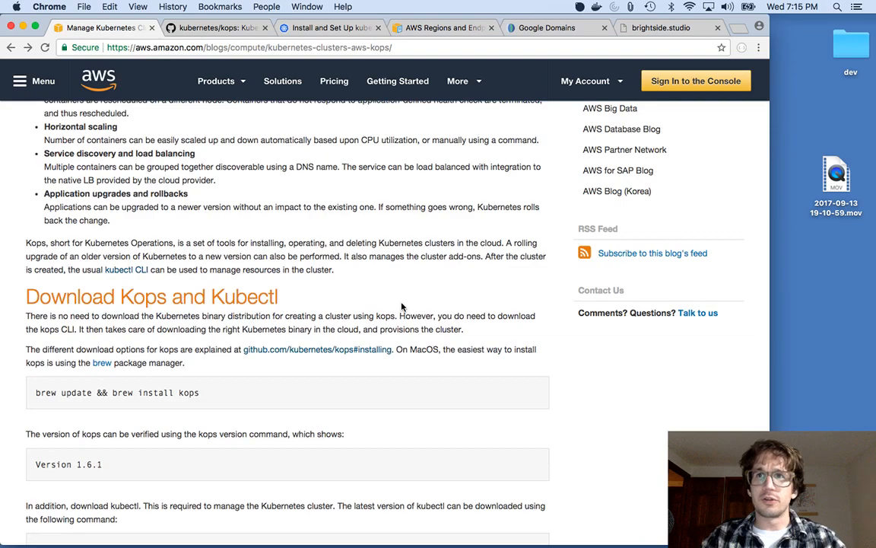
mouse_move(128, 314)
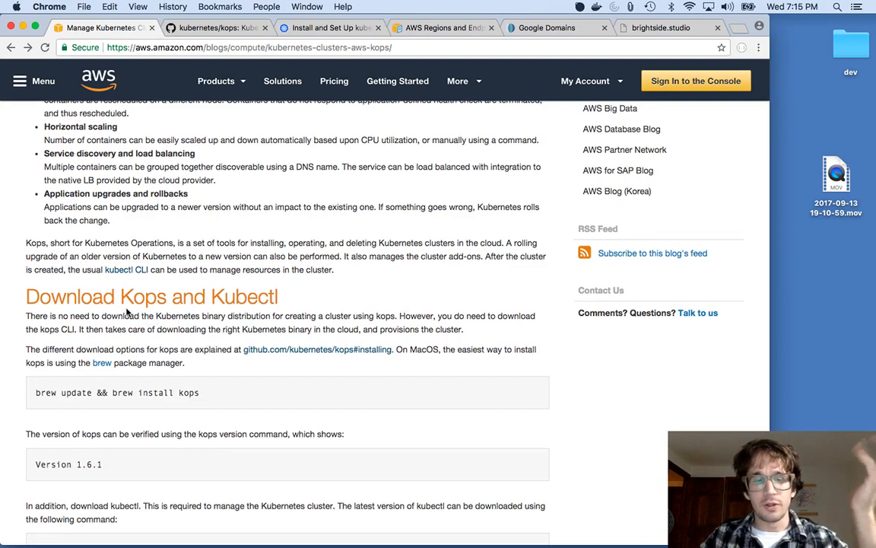
double_click(140, 296)
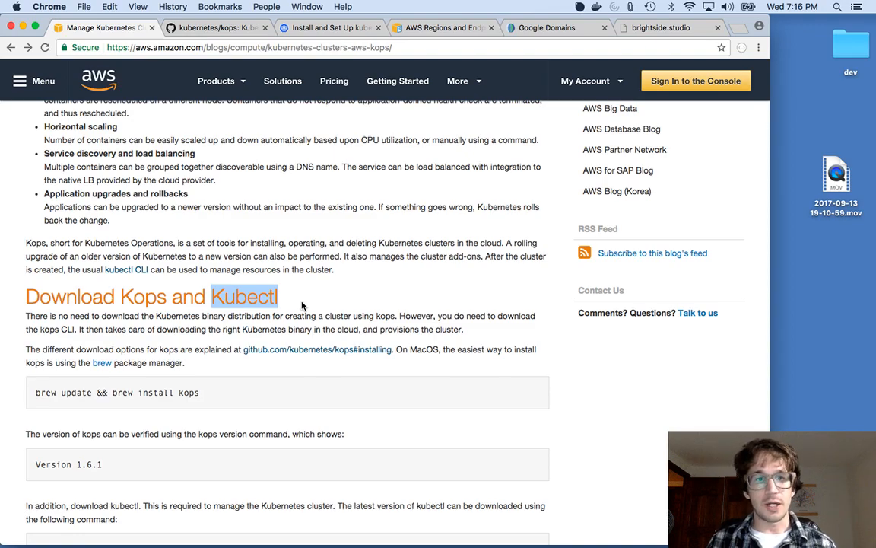
scroll("down", 3)
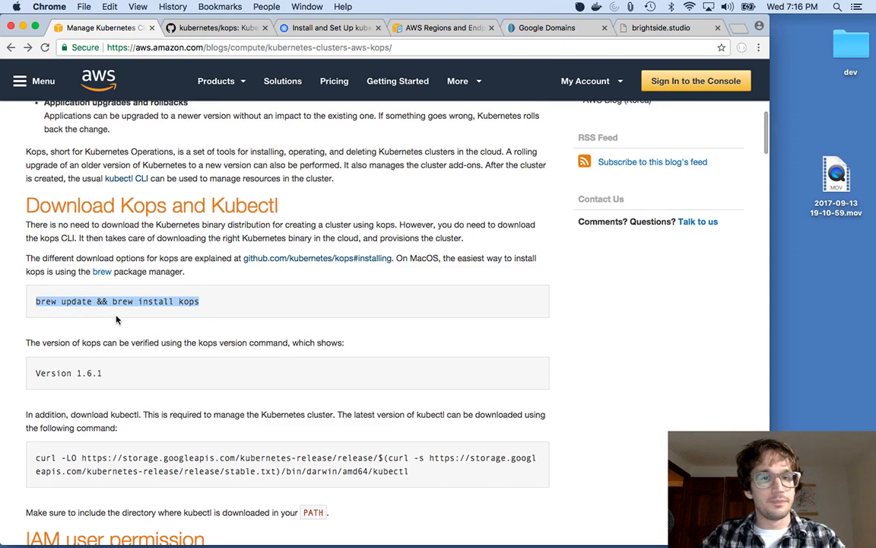
mouse_move(293, 376)
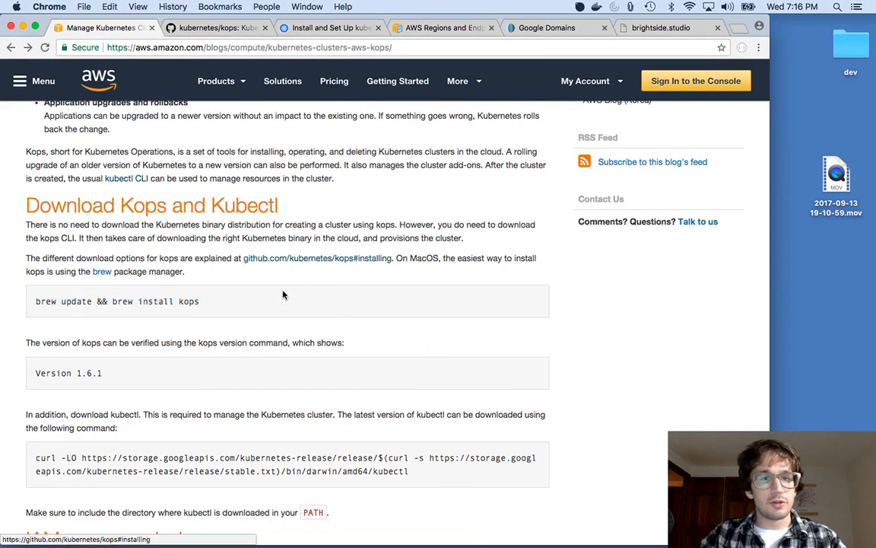
left_click(216, 80)
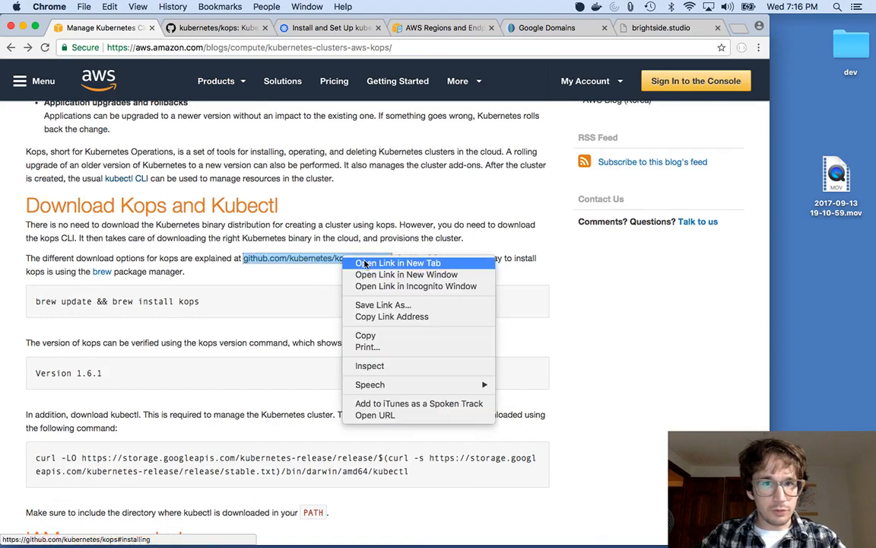
Step: Open the kops GitHub link in a new tab and scroll to the Installing section
left_click(398, 263)
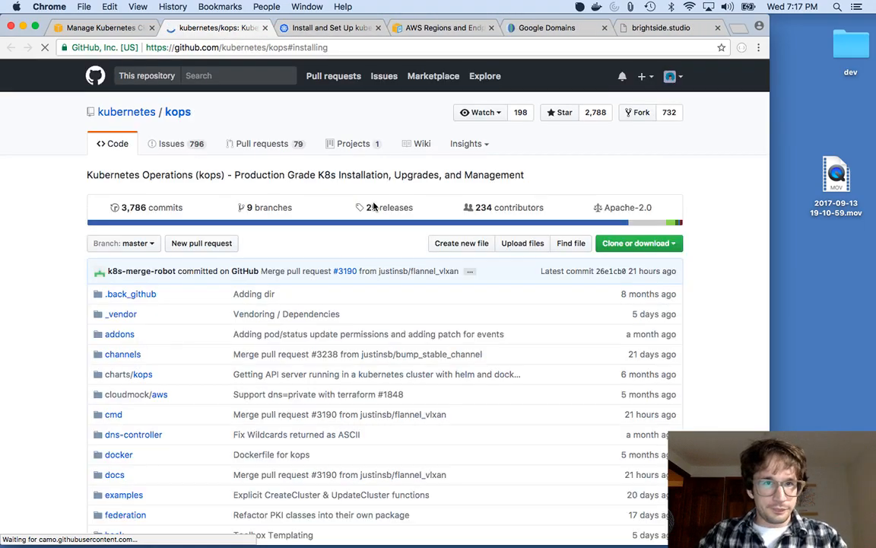
scroll("down", 3)
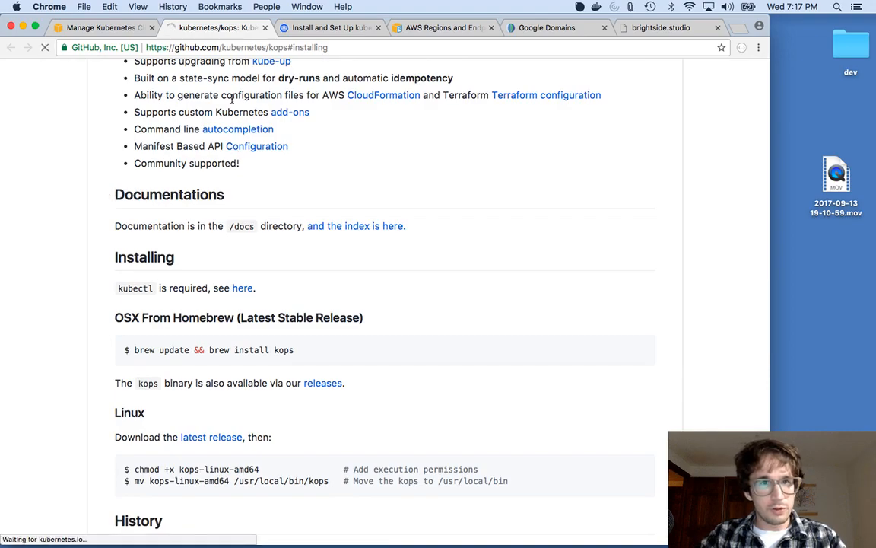
left_click(330, 27)
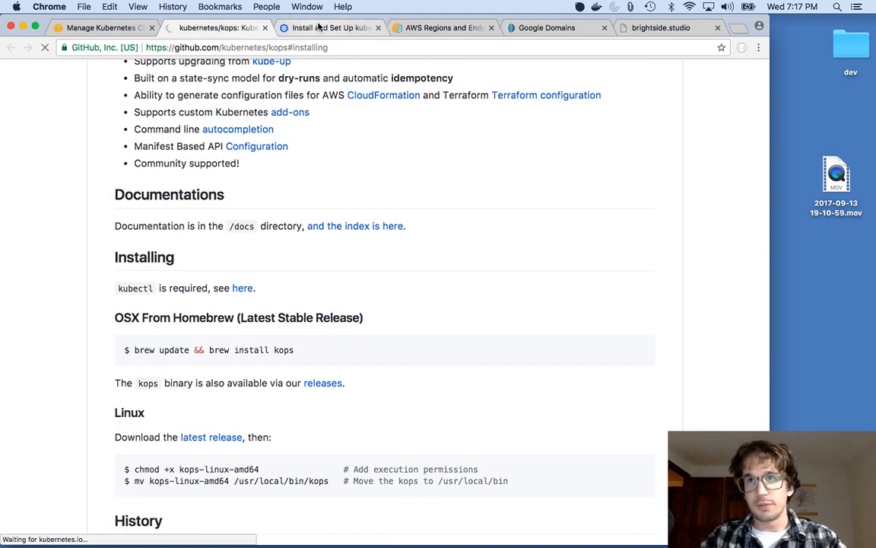
mouse_move(329, 27)
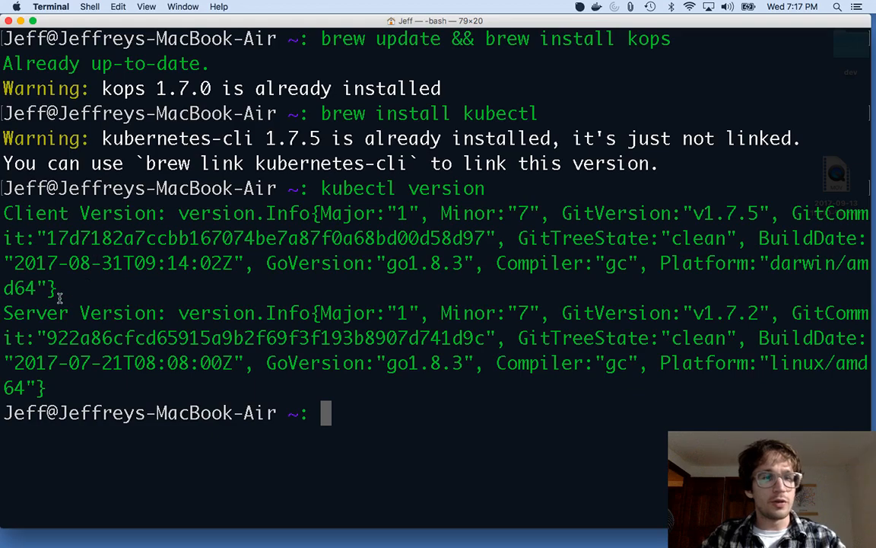
Step: Highlight the kubectl version output showing Server Version v1.7.2
left_click_drag(3, 213, 57, 288)
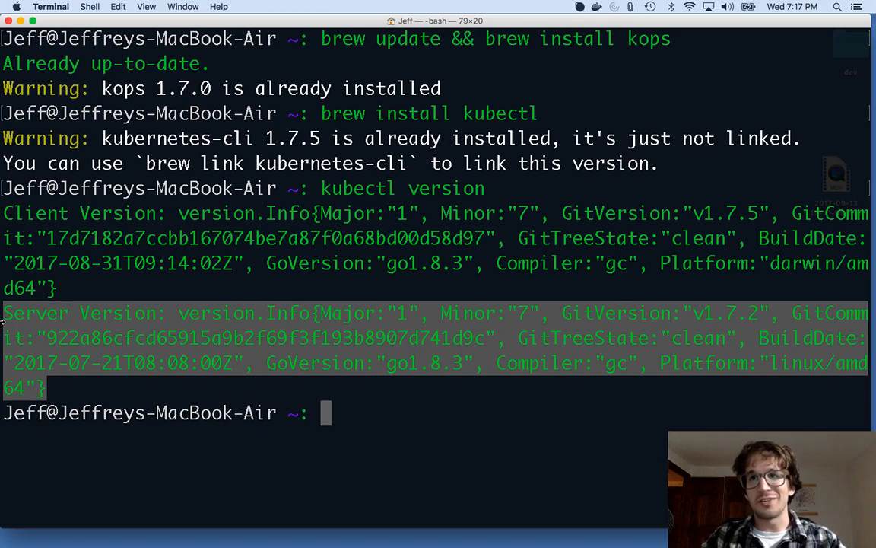
mouse_move(57, 240)
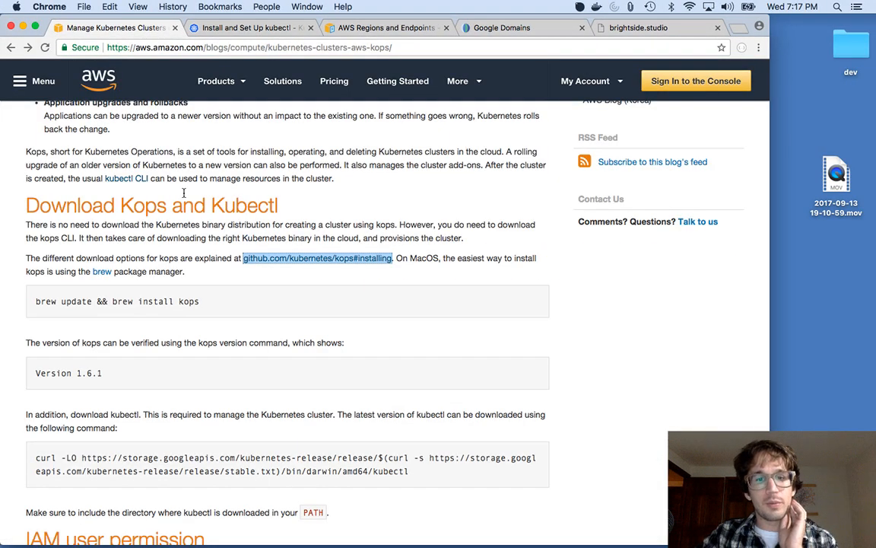
Step: Scroll the AWS blog down to the 'Create an Amazon S3 bucket' section
scroll("down", 3)
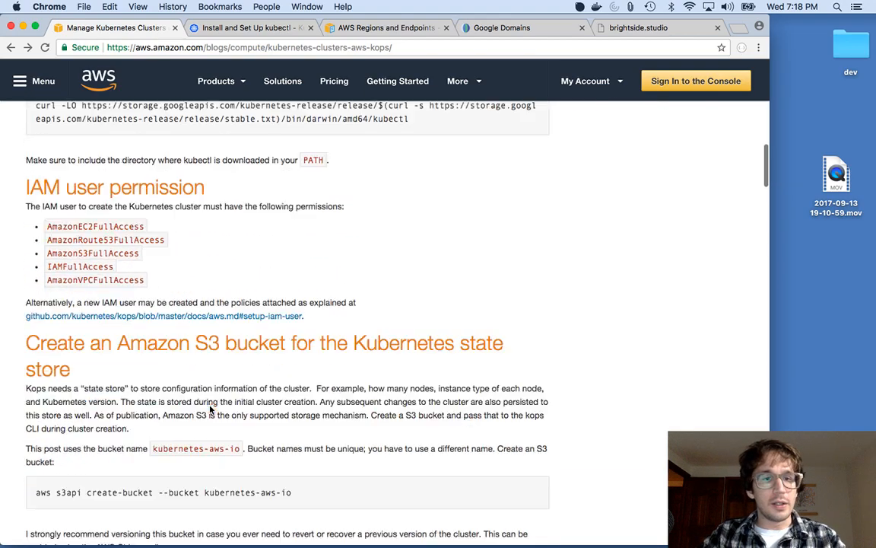
scroll("down", 3)
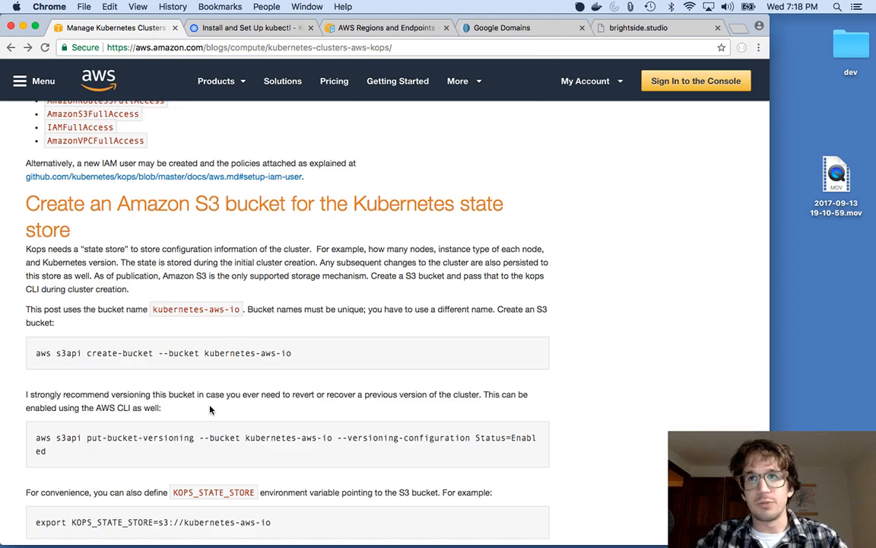
scroll("down", 3)
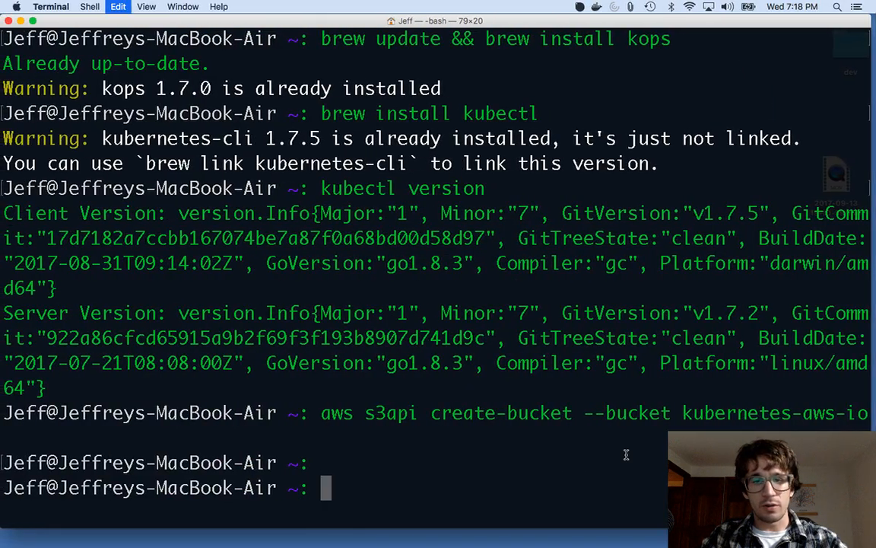
Step: Type 'aws s3api create-bucket --bucket' at the bash prompt
type("aws s3api create-bucket --bucket")
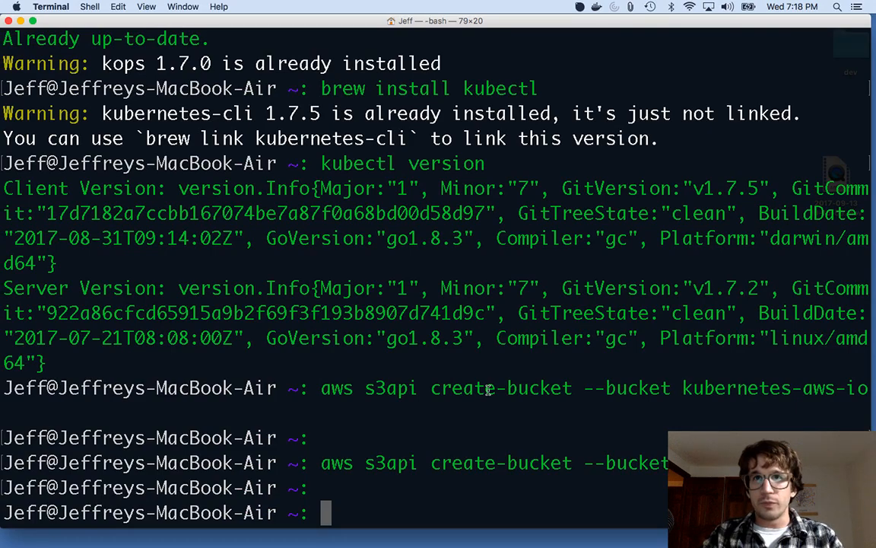
mouse_move(515, 344)
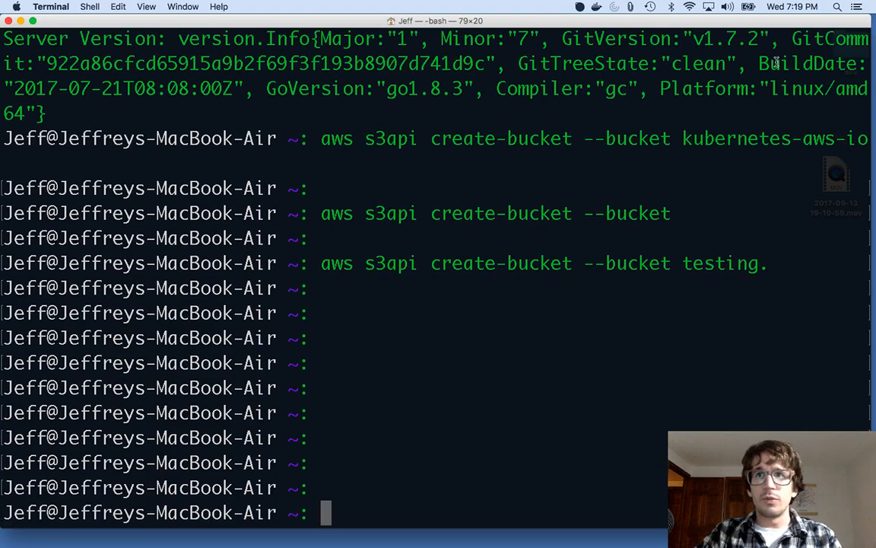
mouse_move(780, 374)
type("aws s3api create-bucket --bucket testing.")
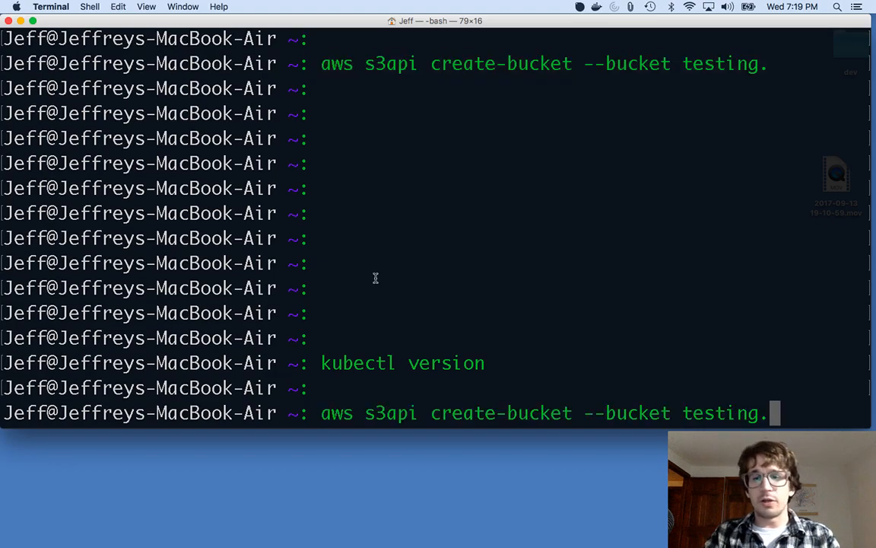
Step: Type brightside.studio into the bucket name, then add further name characters
type("bright")
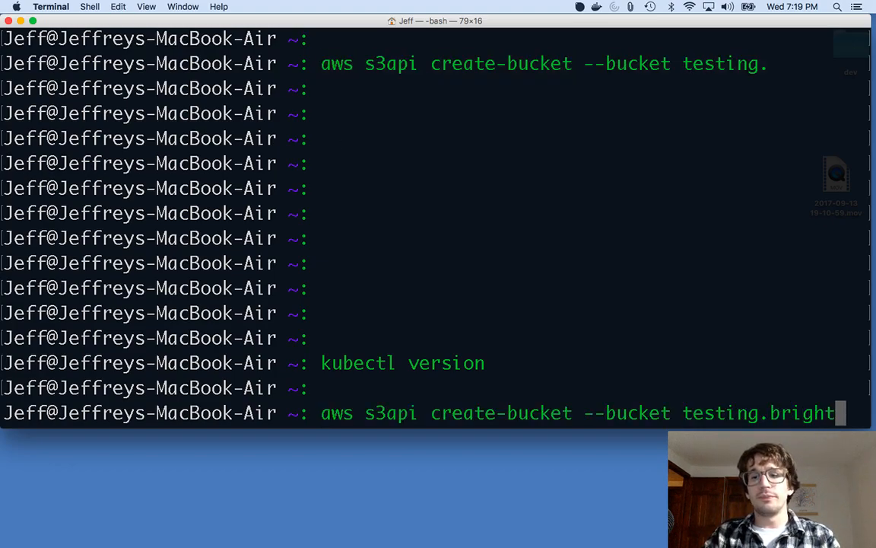
type("side.")
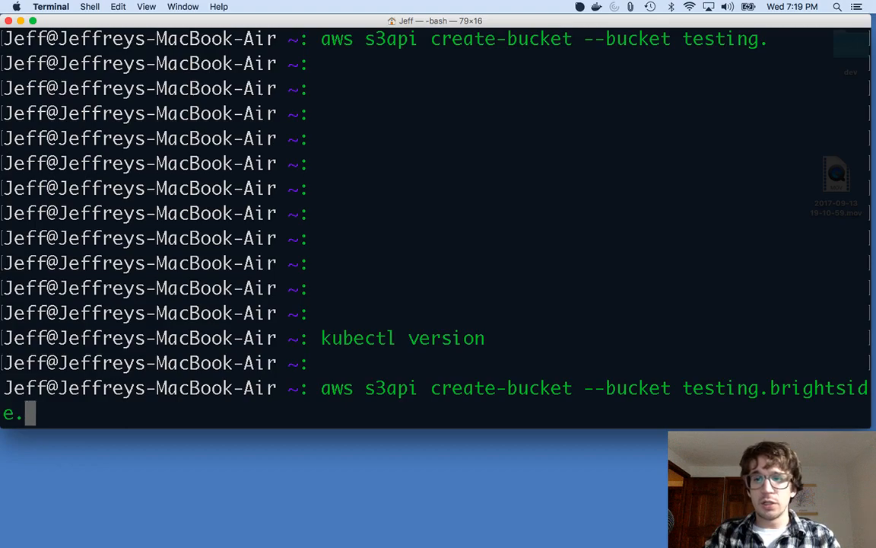
type("stu")
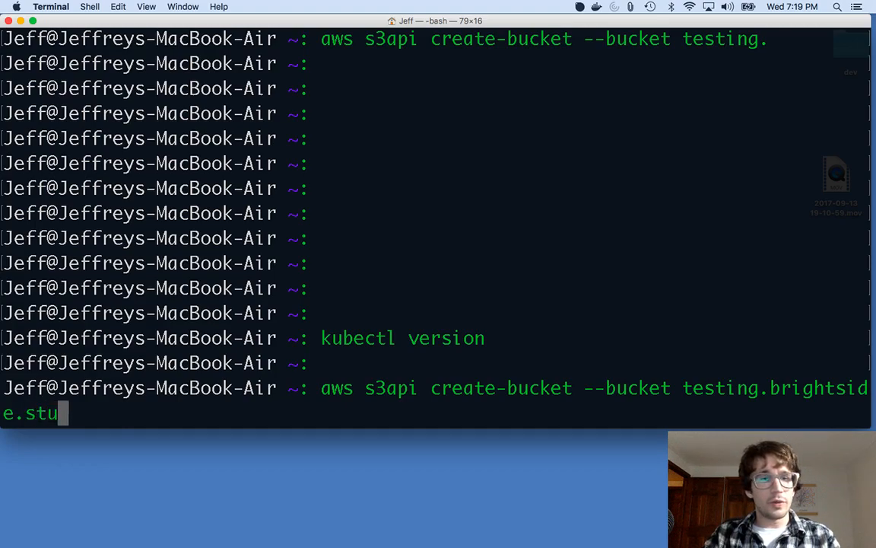
type("dio")
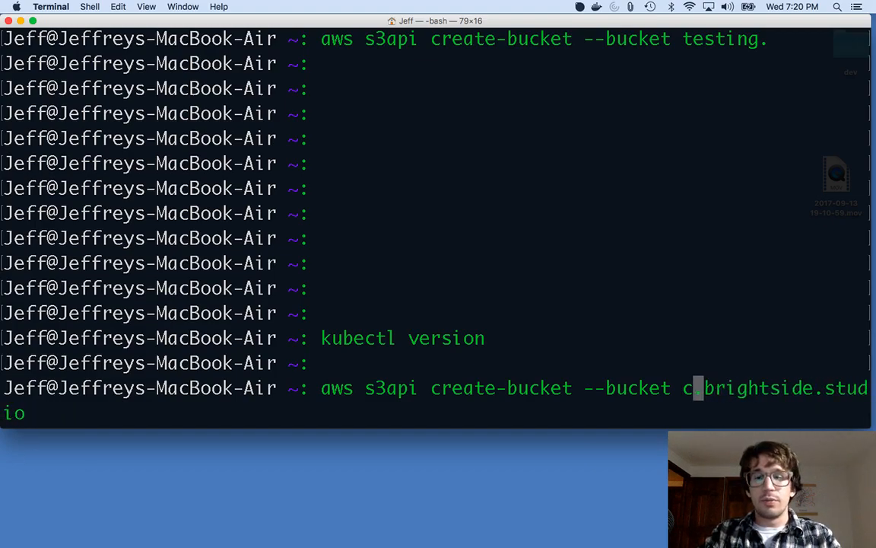
type("ub")
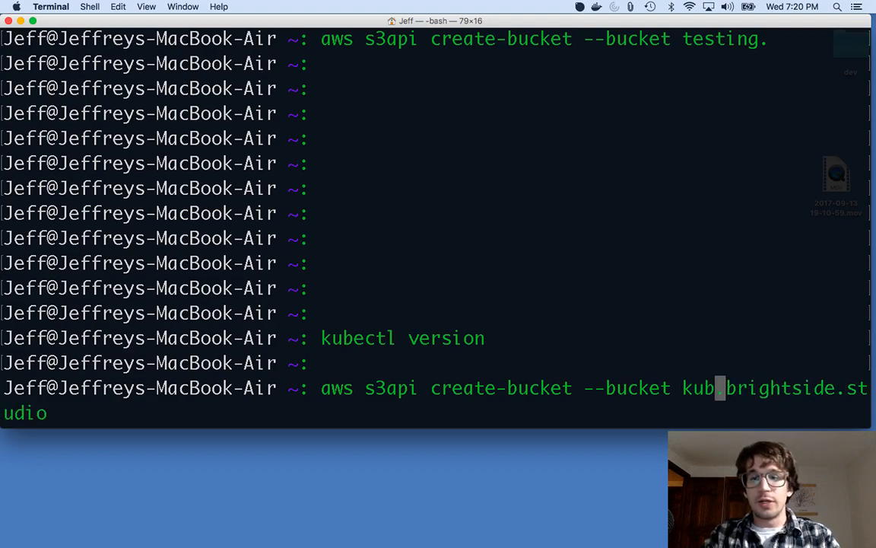
type("ere")
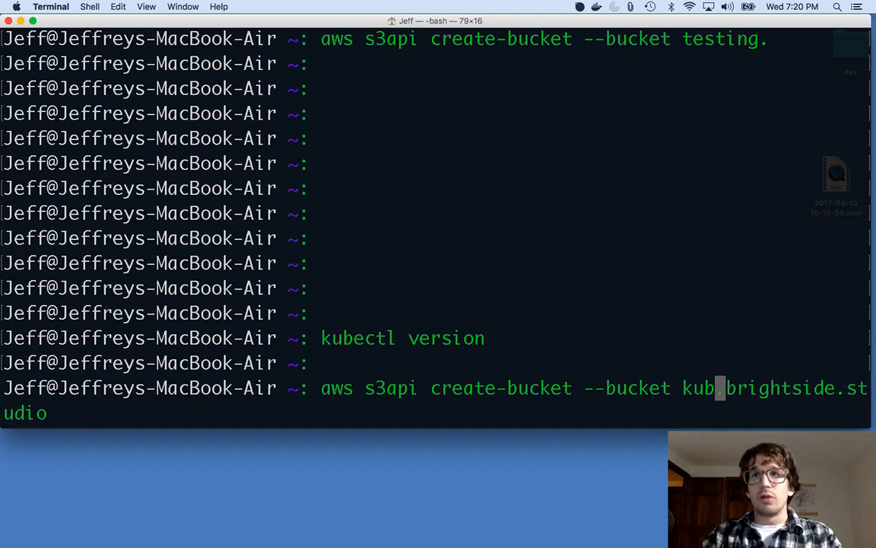
type("8s")
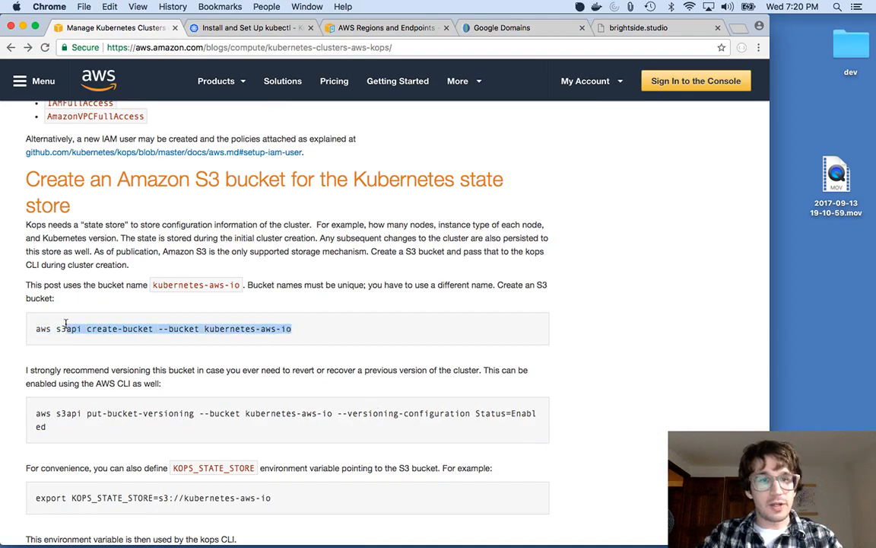
mouse_move(167, 347)
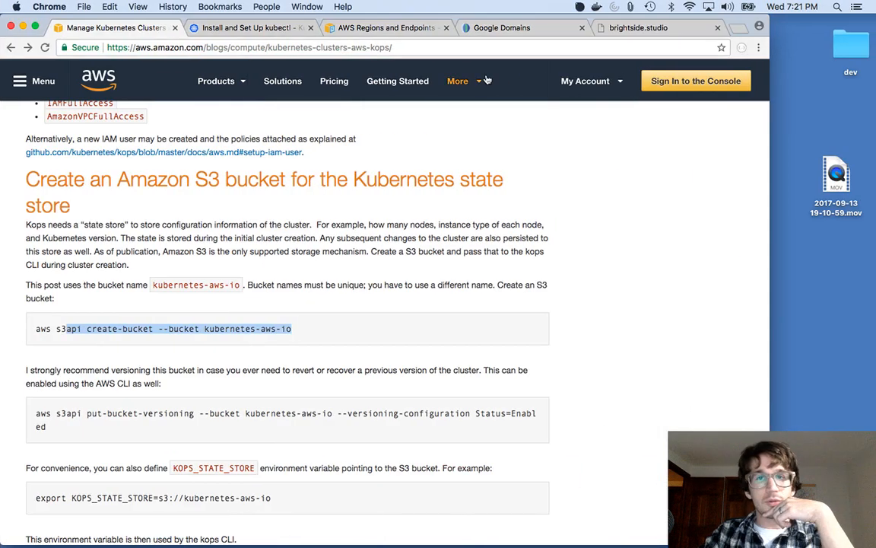
left_click(387, 28)
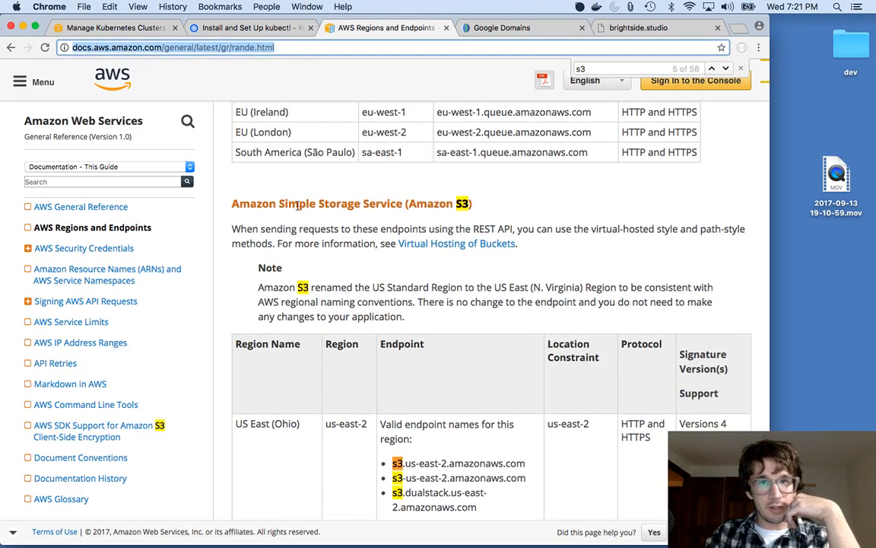
scroll("down", 3)
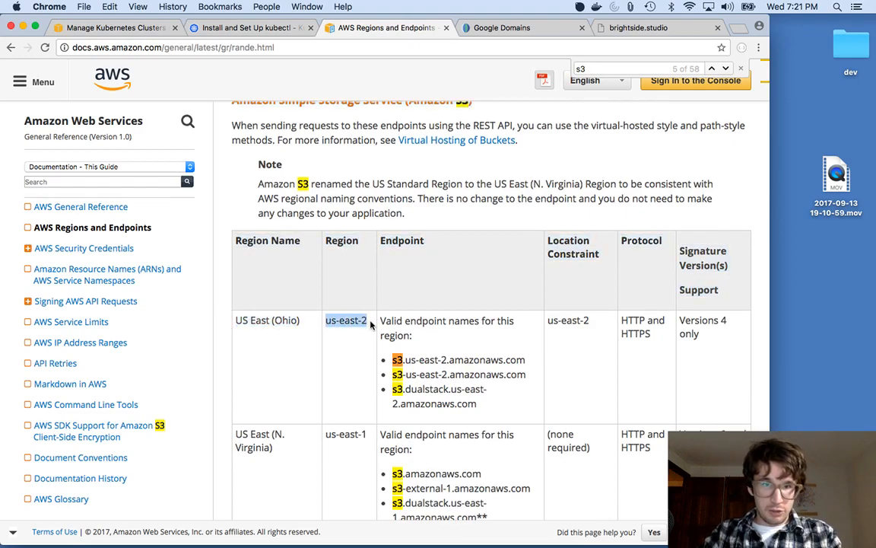
mouse_move(367, 339)
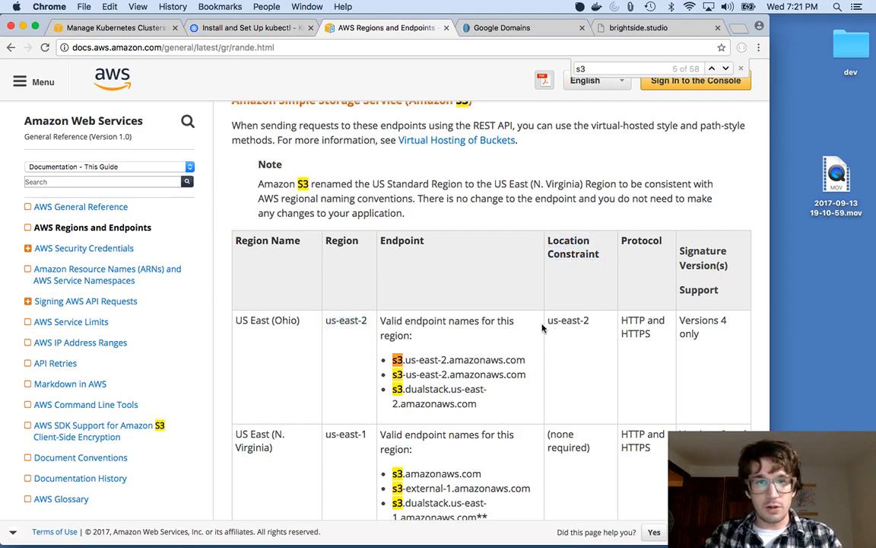
scroll("down", 3)
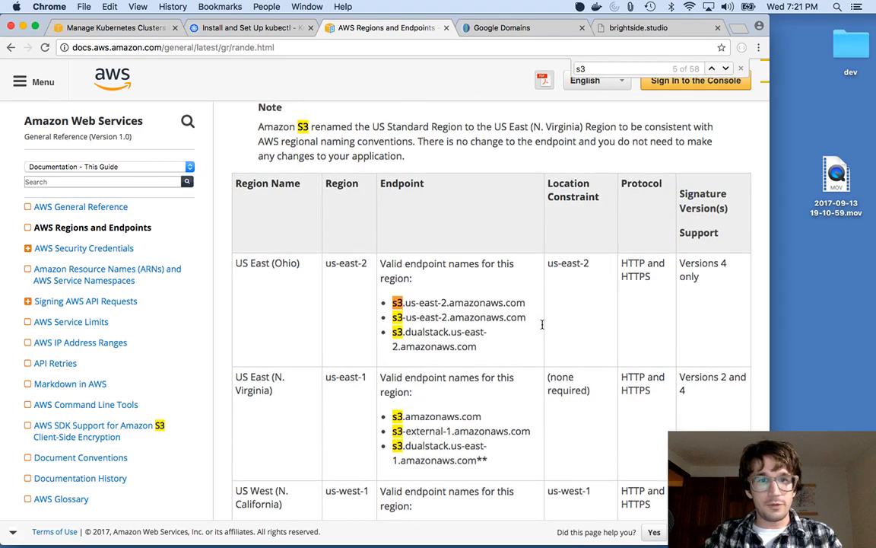
scroll("down", 3)
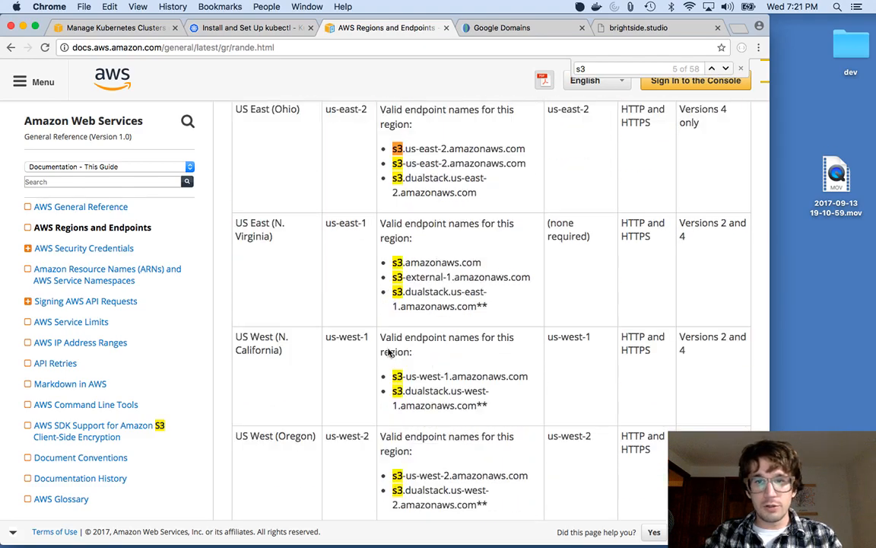
scroll("down", 3)
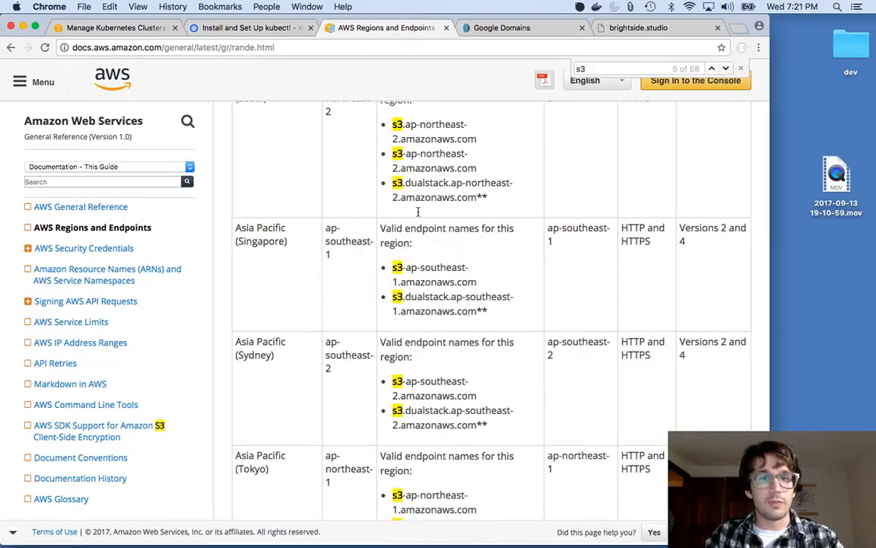
left_click(114, 27)
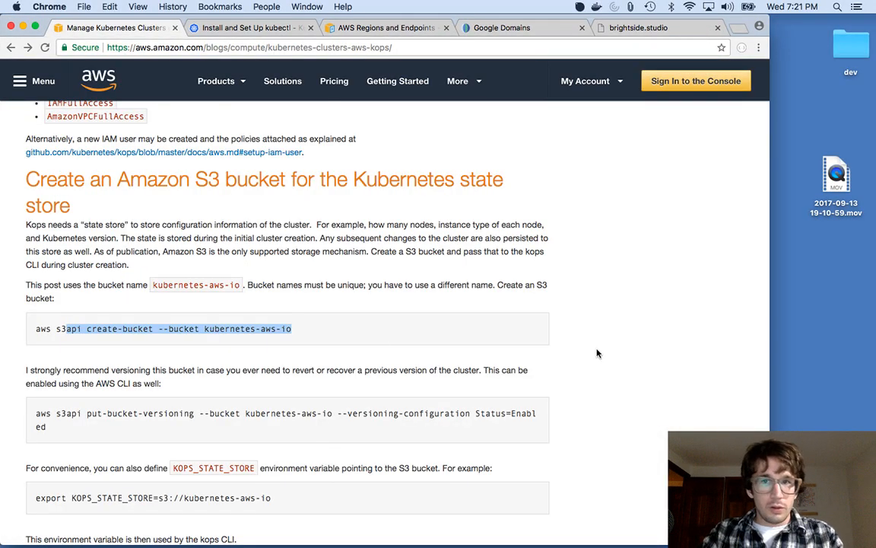
Step: Create bucket testing.brightside.studio in us-east-2 and enable its versioning
scroll("down", 3)
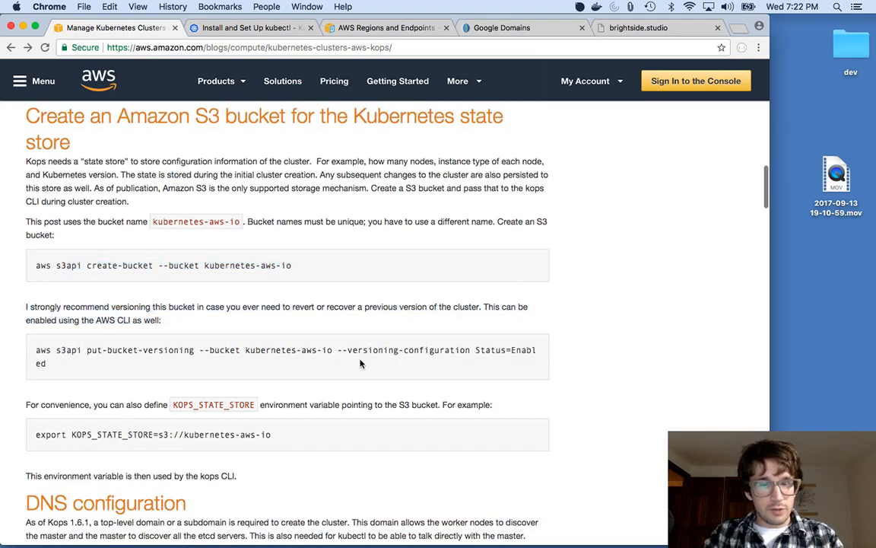
mouse_move(411, 339)
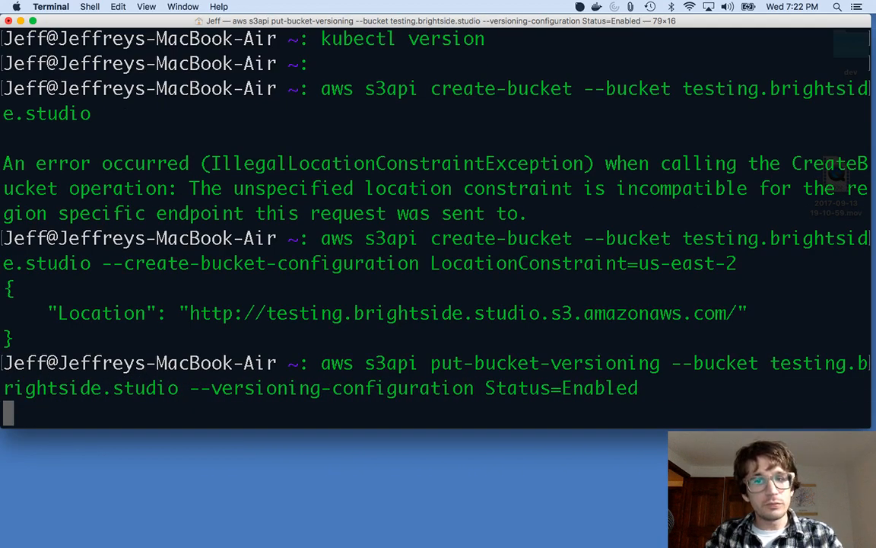
key("Return")
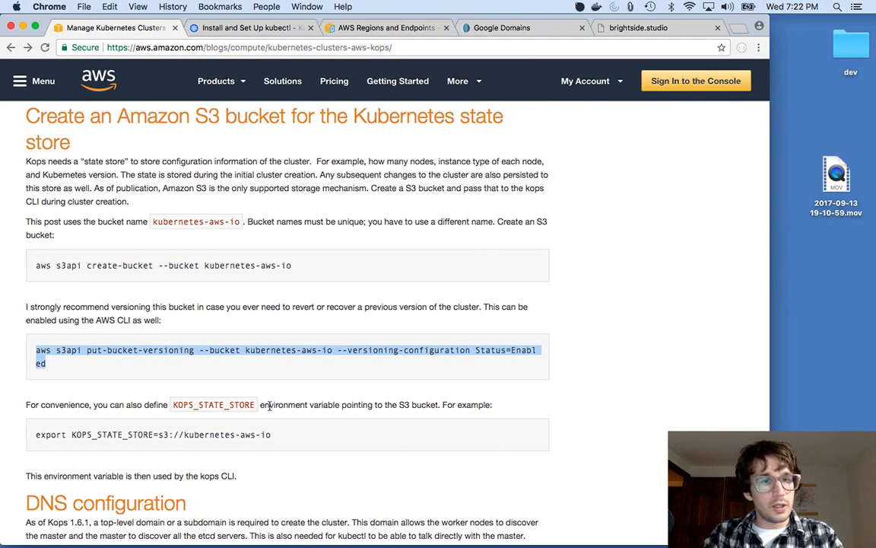
scroll("down", 3)
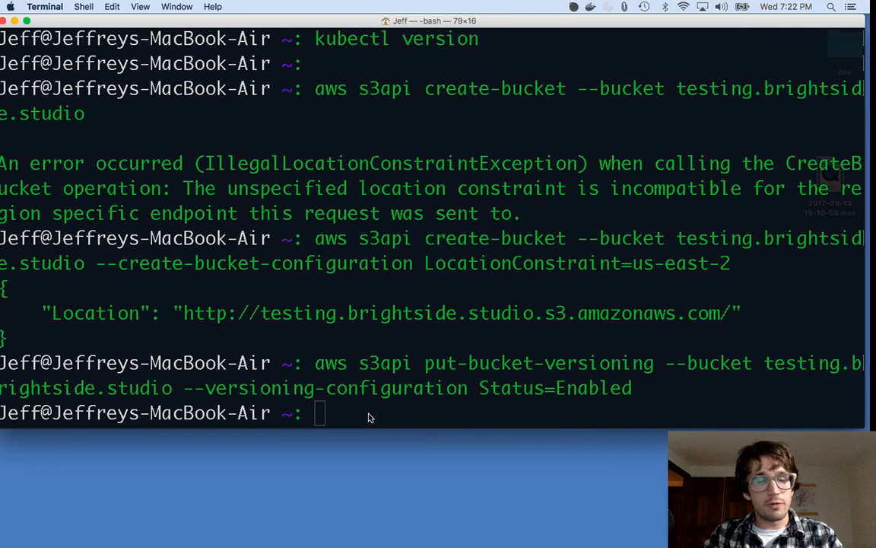
Step: Type export KOPS_STATE_STORE=s3://testing.brightside.studio into Terminal
type("export KOPS_STATE_STORE=s3://kubernet")
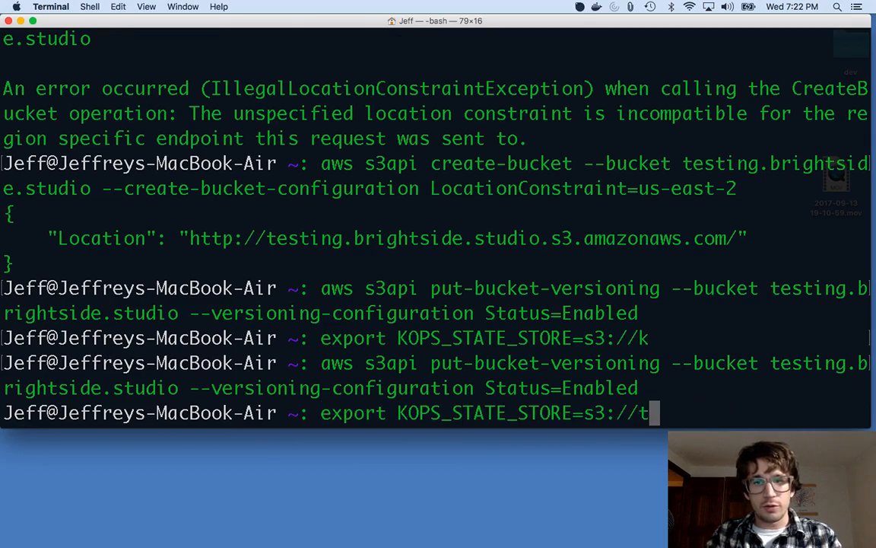
type("esting")
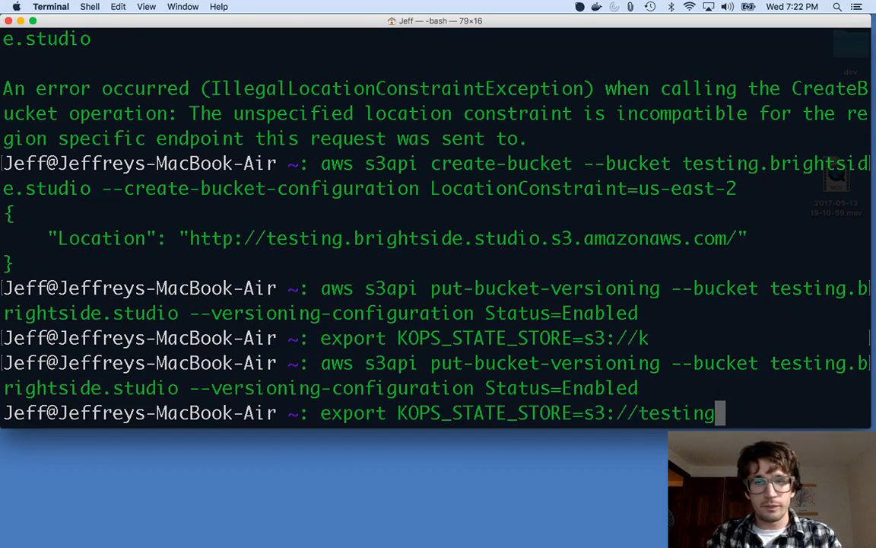
type(".brightside.s")
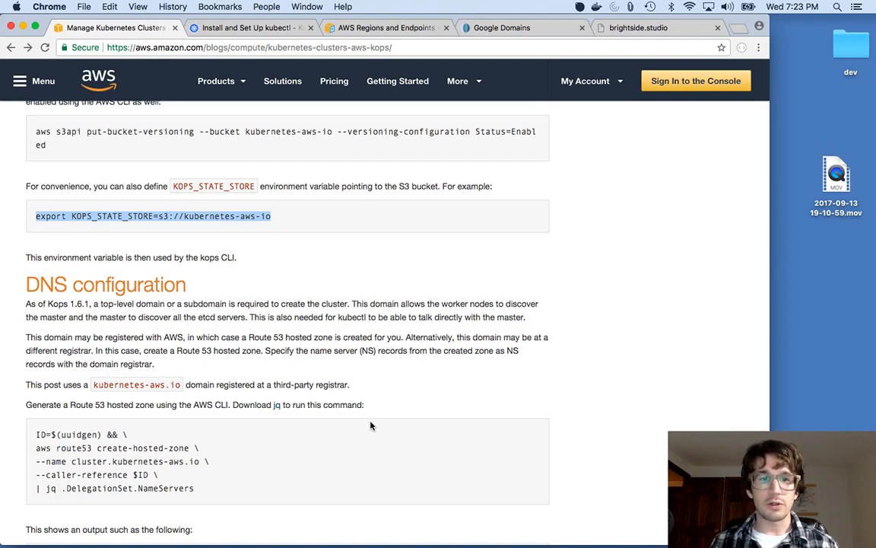
Step: Scroll the kops post to the DNS configuration heading and highlight it
scroll("down", 3)
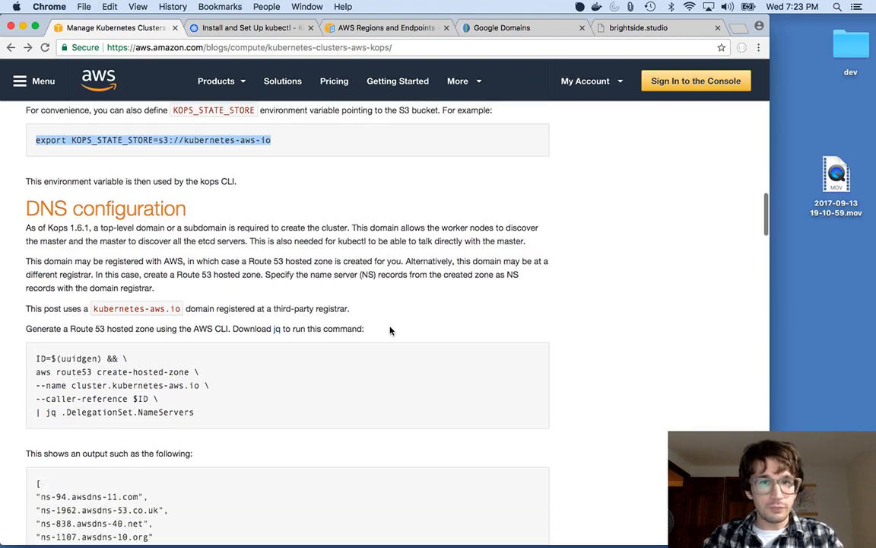
double_click(105, 207)
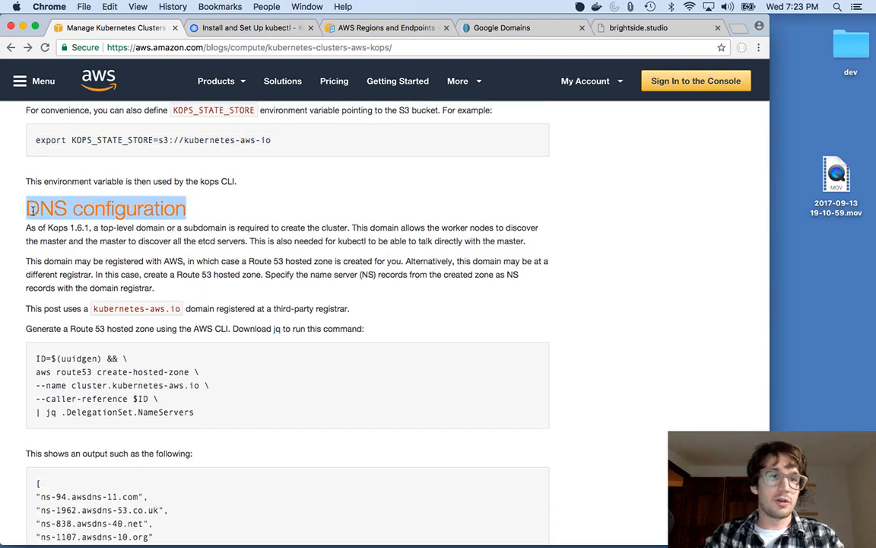